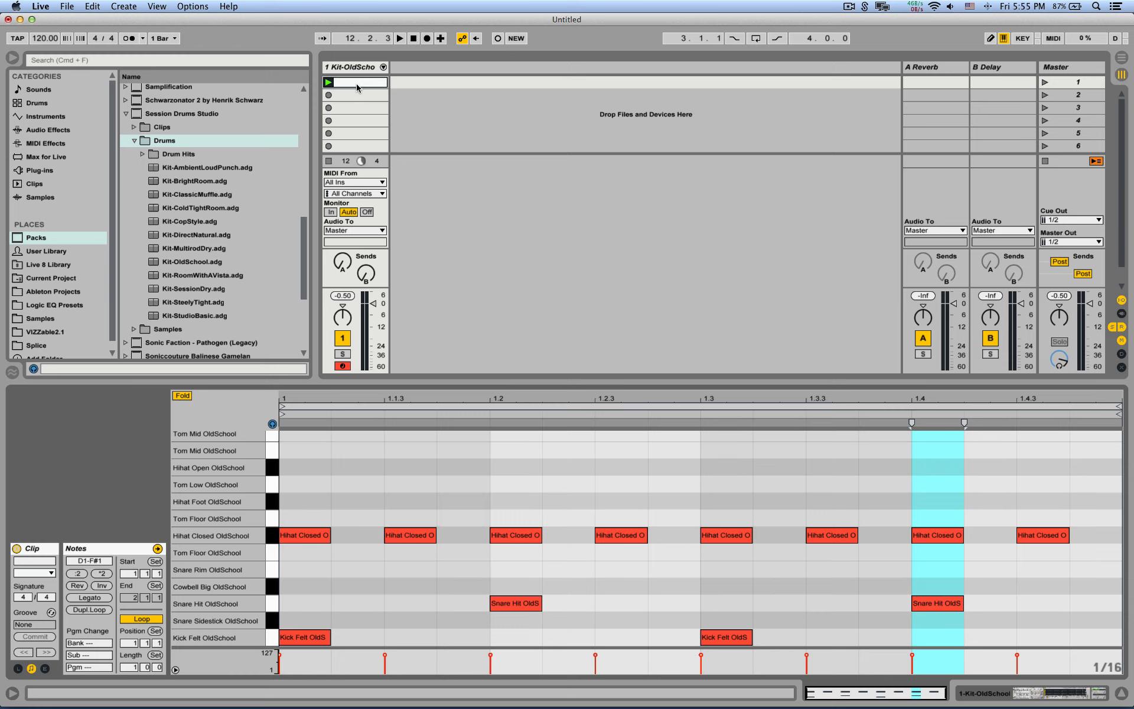
- Start and stop playback of the one-bar kick, snare and hi-hat clip
{"action": "left_click", "coordinate": [412, 38]}
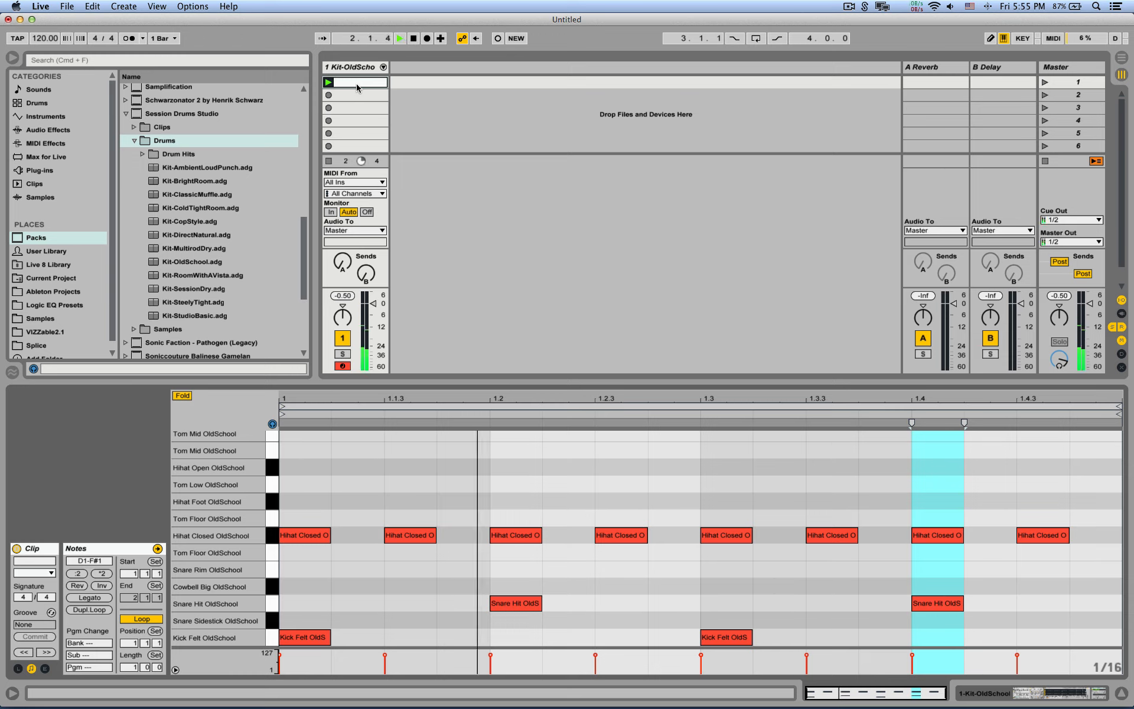
{"action": "left_click", "coordinate": [375, 38]}
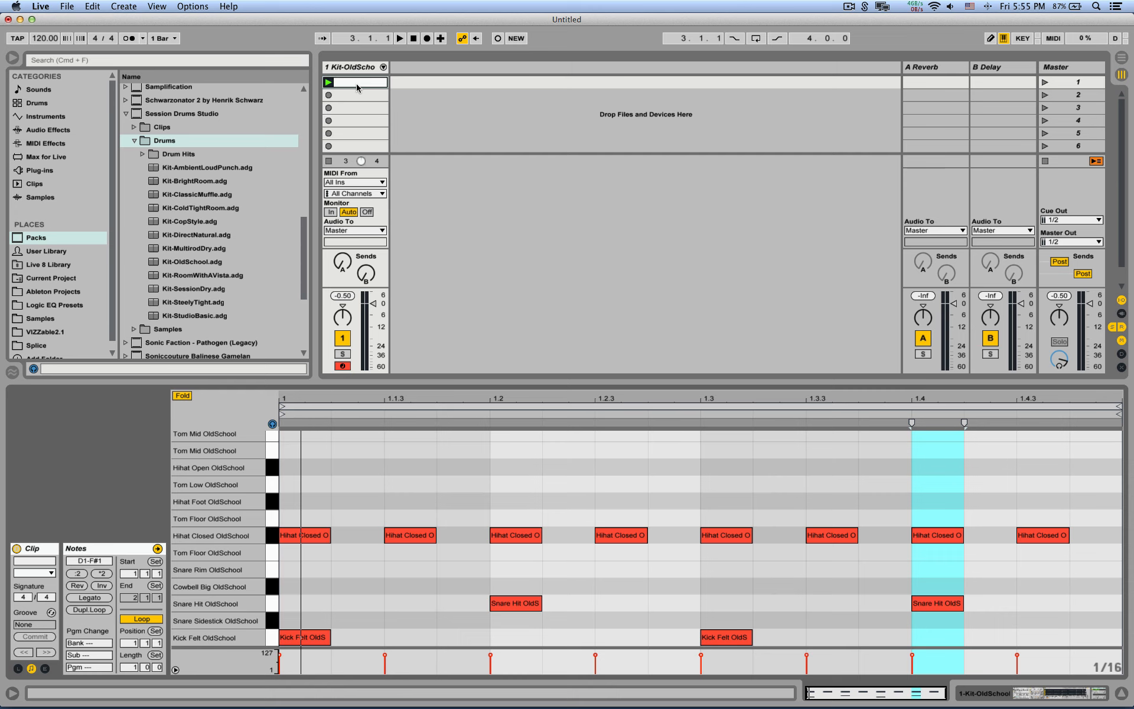
- Select the second clip of sixteenth-note snare hits to show it in the MIDI editor
{"action": "left_click", "coordinate": [354, 107]}
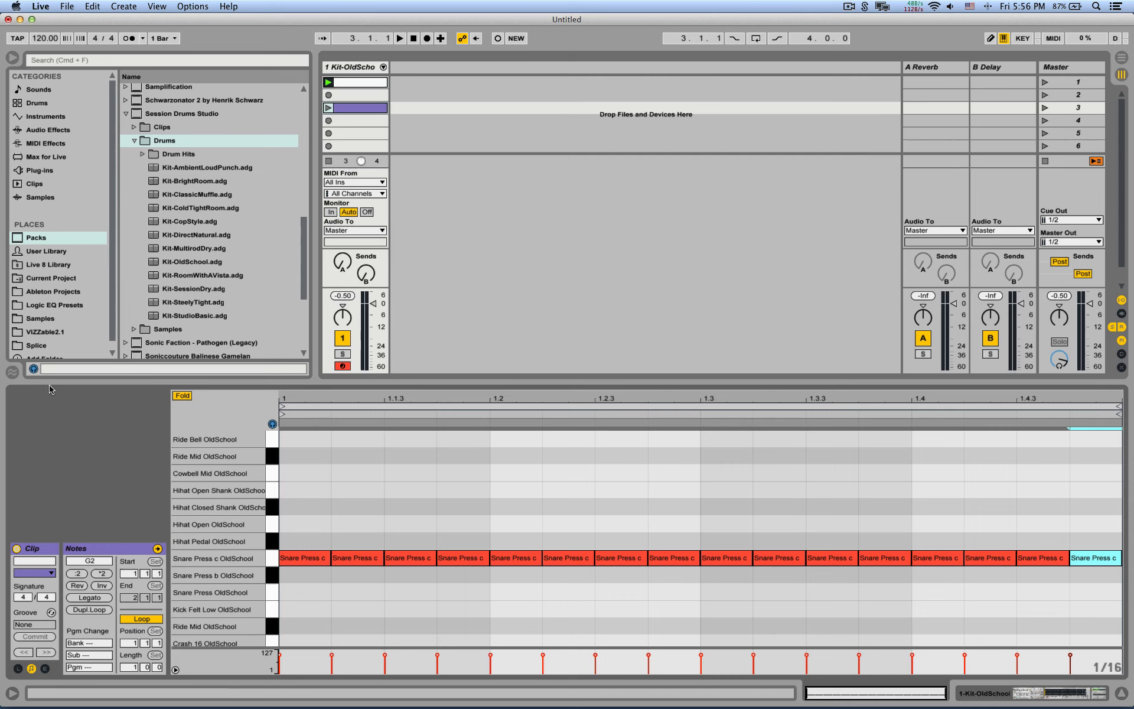
{"action": "mouse_move", "coordinate": [13, 377]}
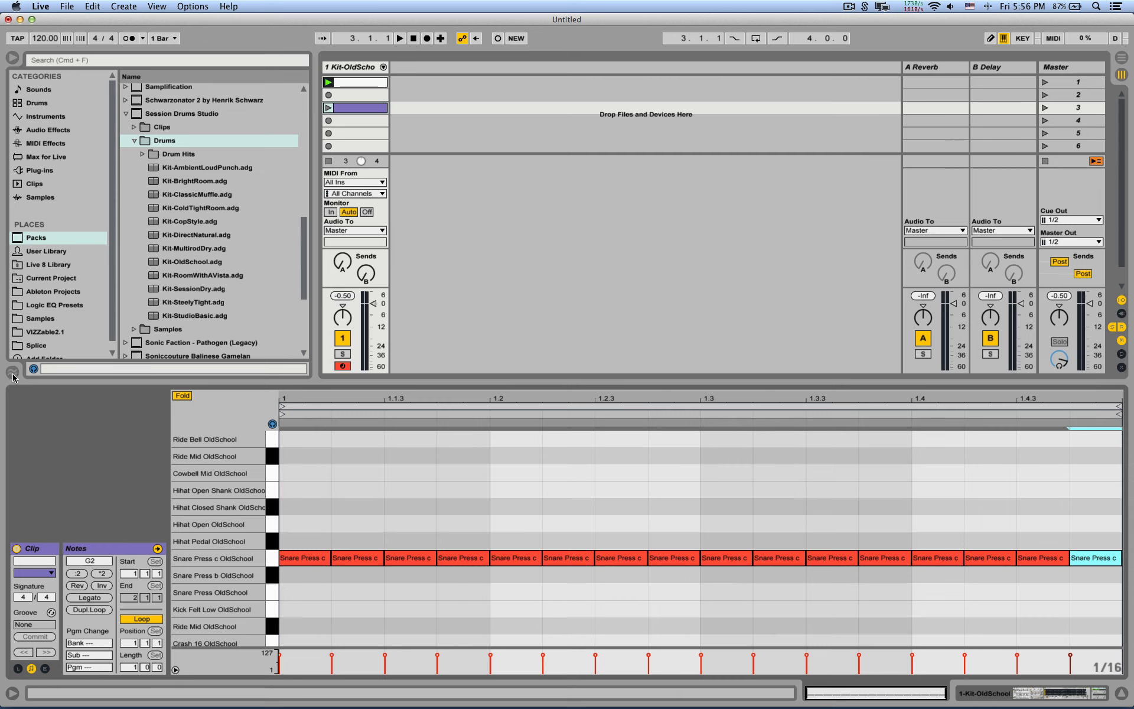
- Show the Groove Pool and rename its groove to 'Robot<>Human'
{"action": "left_click", "coordinate": [12, 371]}
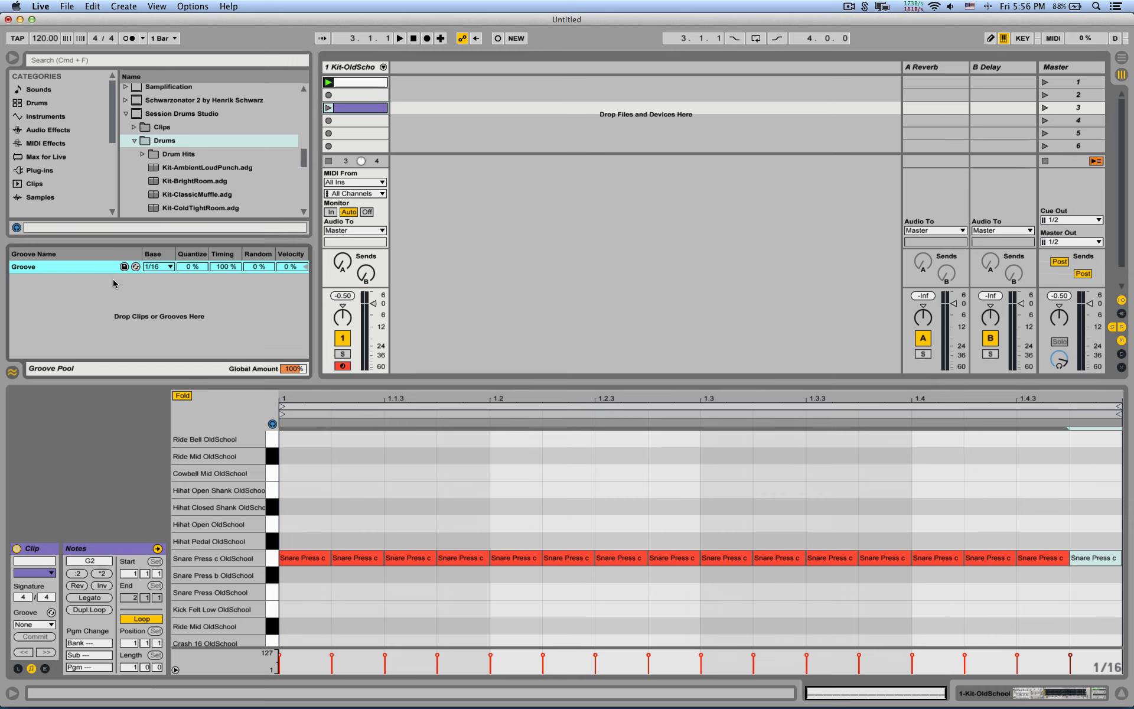
{"action": "right_click", "coordinate": [42, 272]}
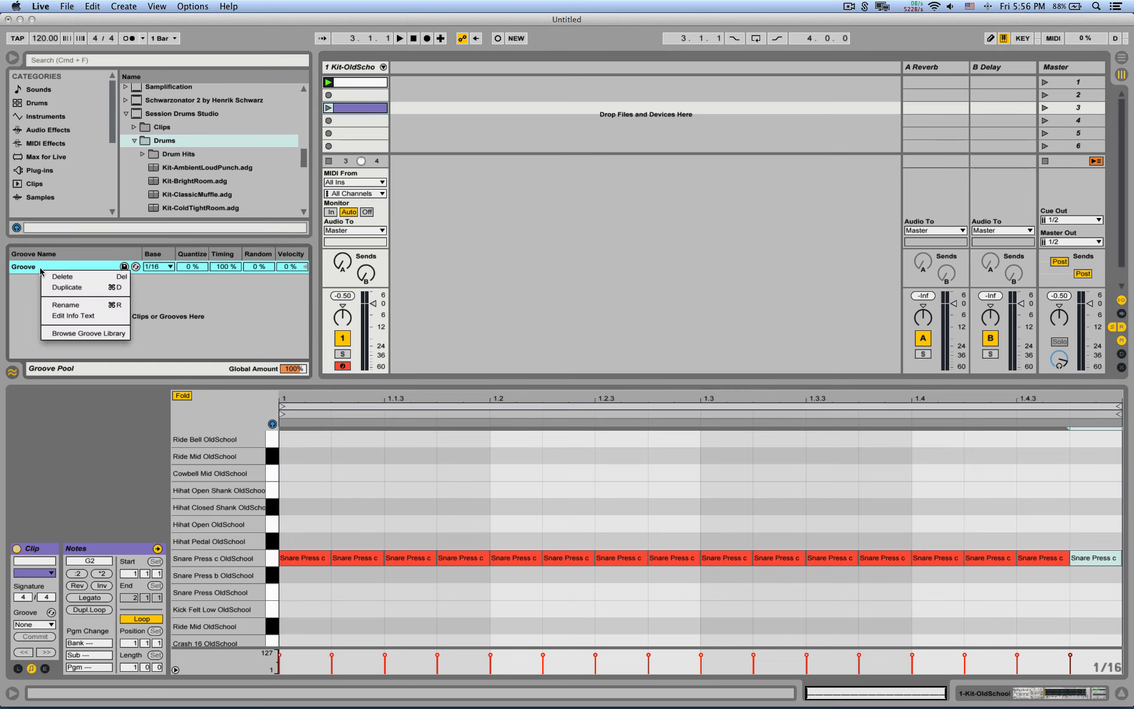
{"action": "left_click", "coordinate": [65, 304]}
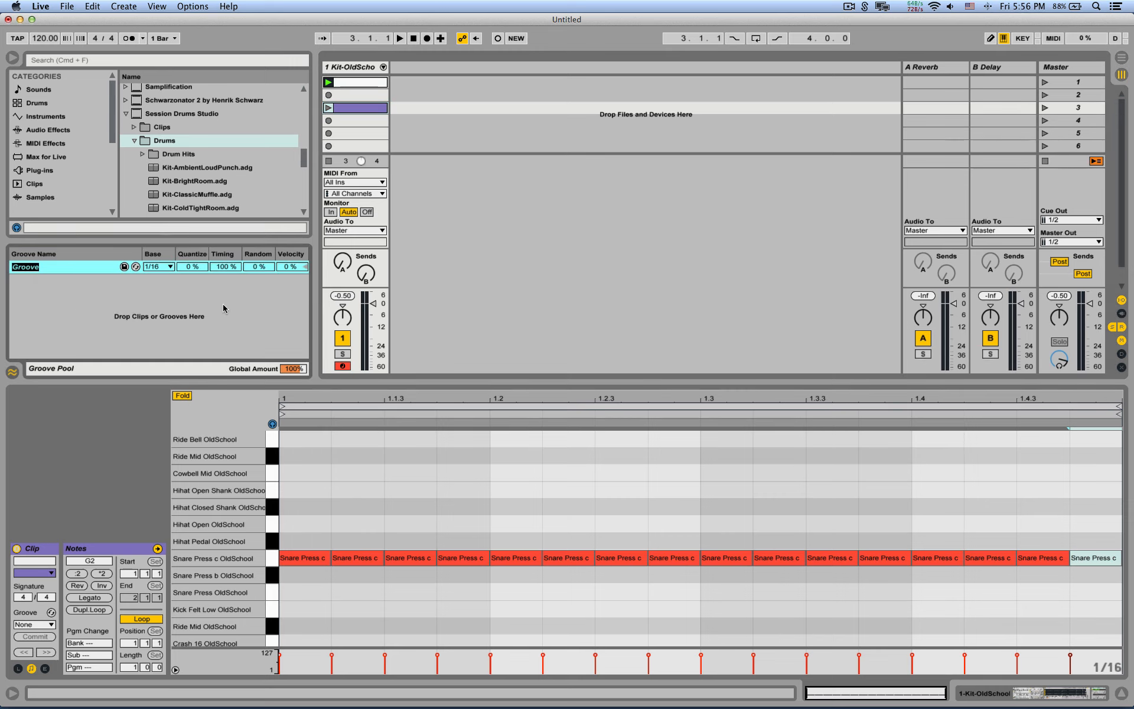
{"action": "type", "text": "Robot<>Human"}
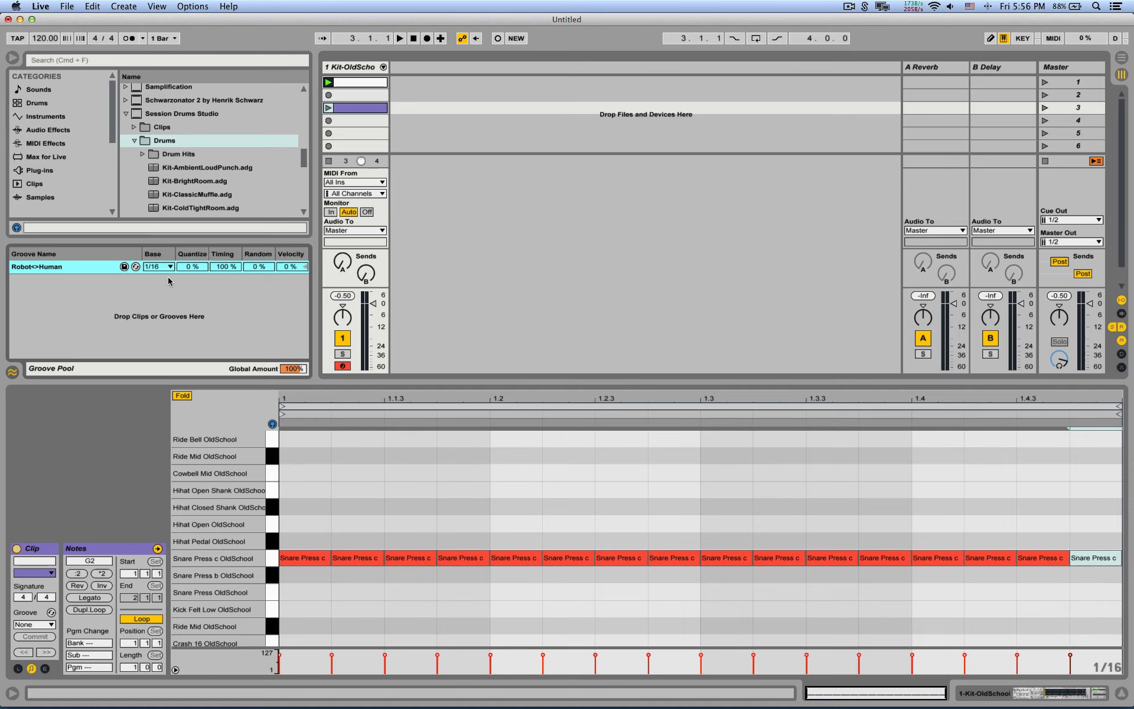
- Change the Robot<>Human groove's base resolution from 1/16 to 1/32
{"action": "left_click", "coordinate": [169, 266]}
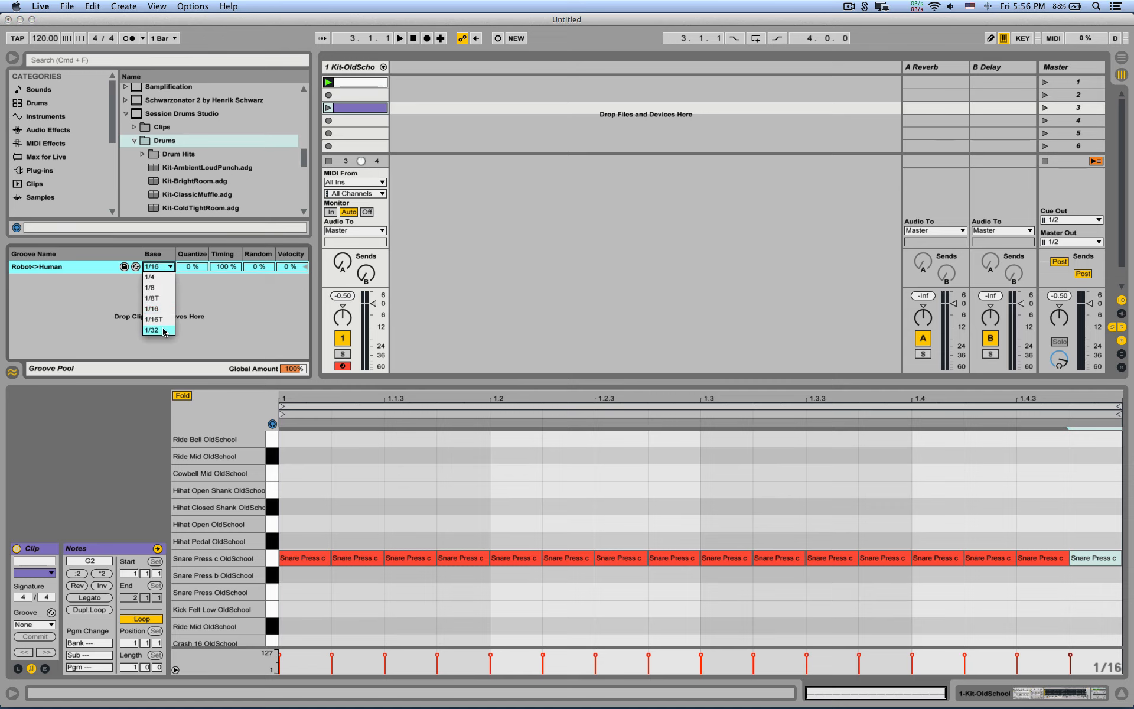
{"action": "left_click", "coordinate": [152, 330]}
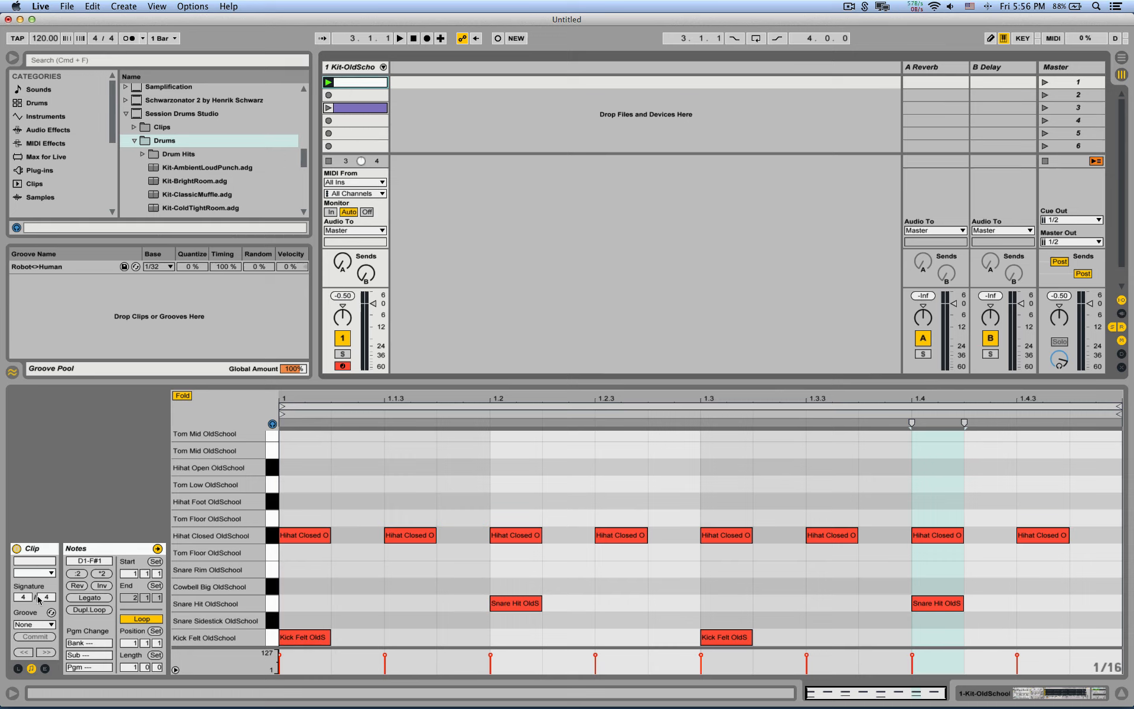
- Choose Robot<>Human from the drum clip's Groove chooser
{"action": "left_click", "coordinate": [34, 624]}
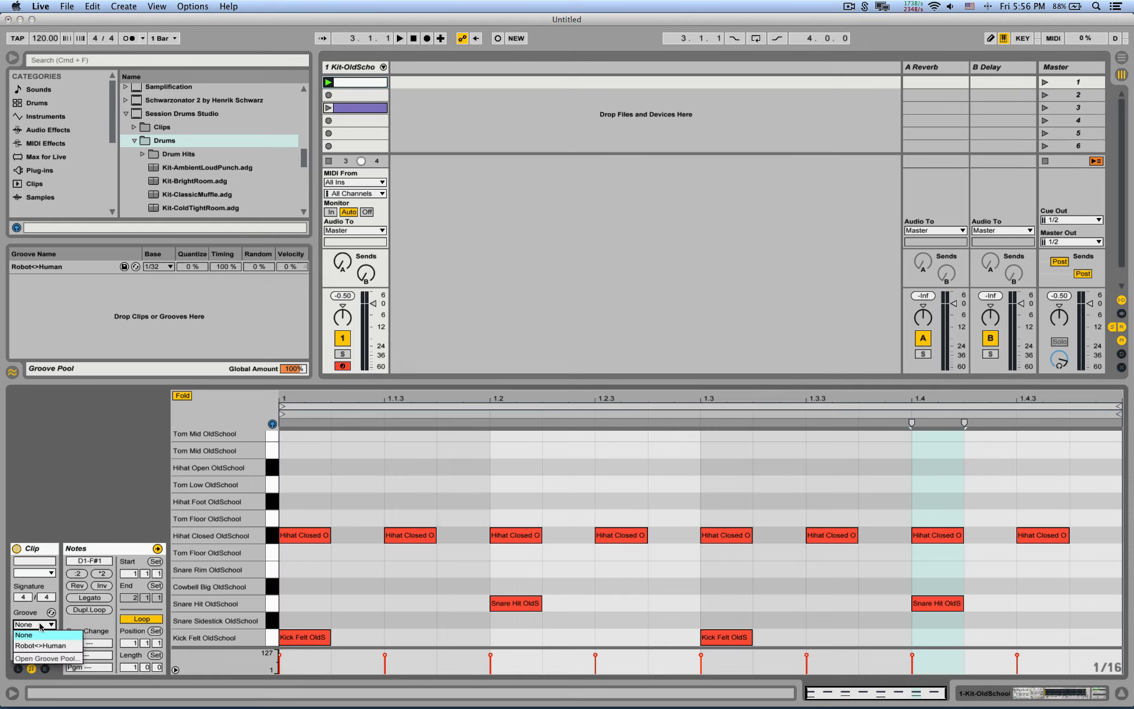
{"action": "mouse_move", "coordinate": [45, 645]}
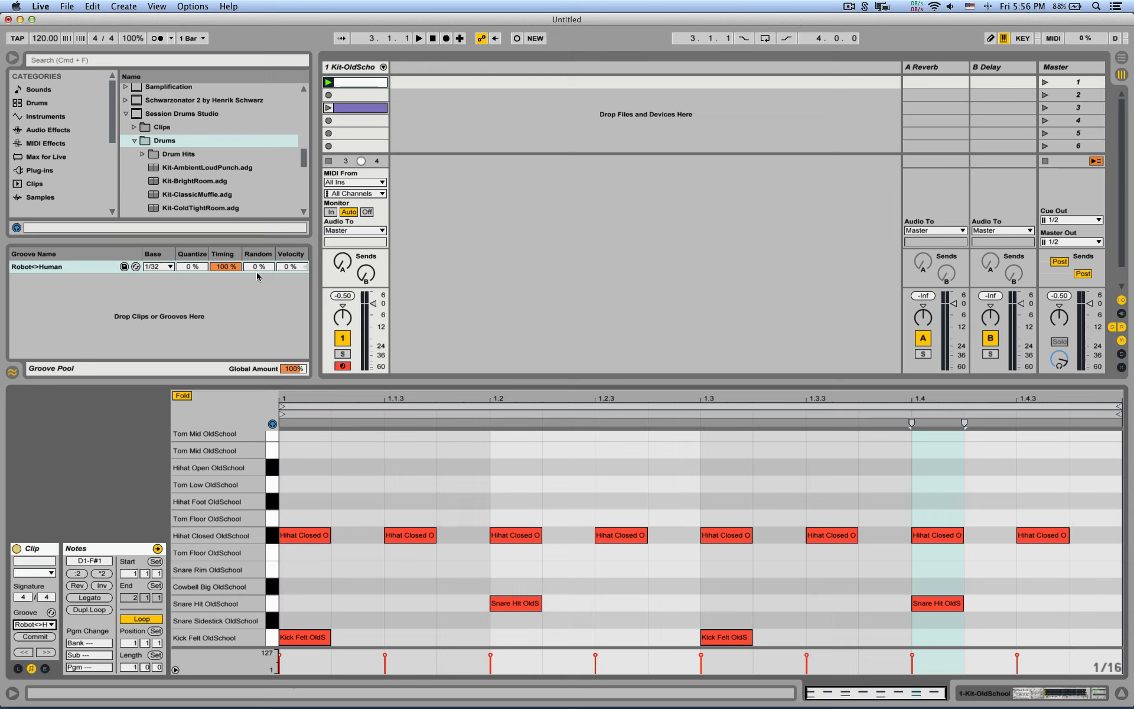
- Play the grooved beat and raise the groove's Random amount to hear a looser feel
{"action": "left_click", "coordinate": [418, 38]}
{"action": "type", "text": "25"}
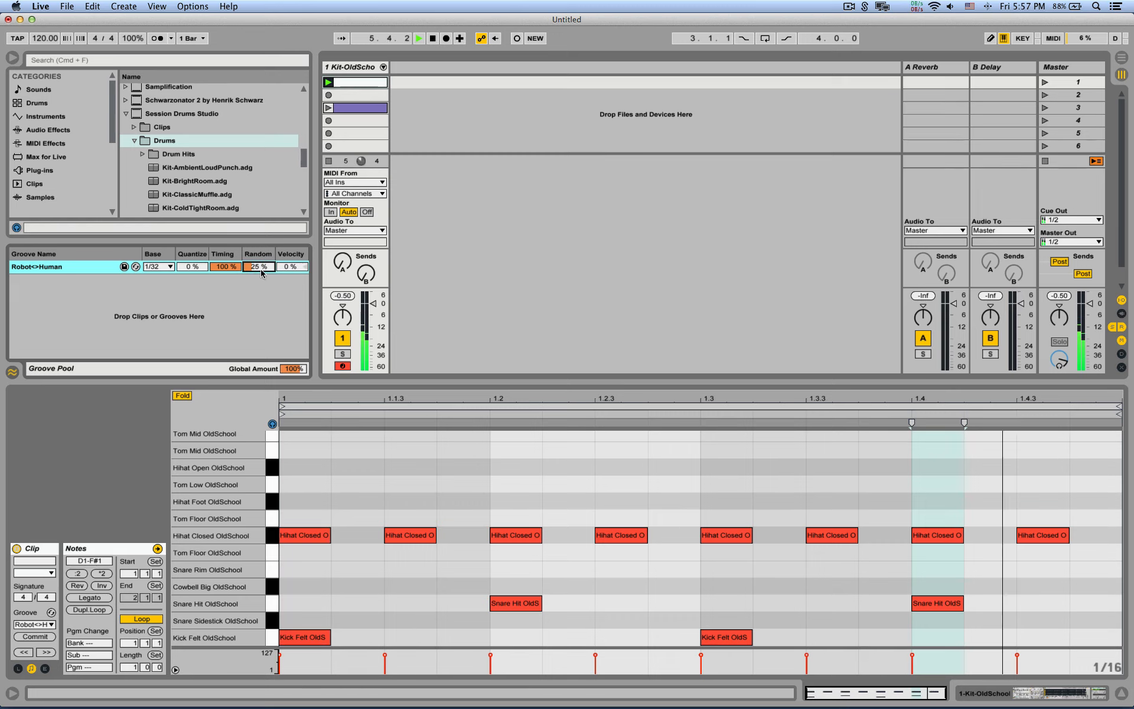
{"action": "left_click_drag", "start_coordinate": [257, 266], "coordinate": [258, 259]}
{"action": "type", "text": "1"}
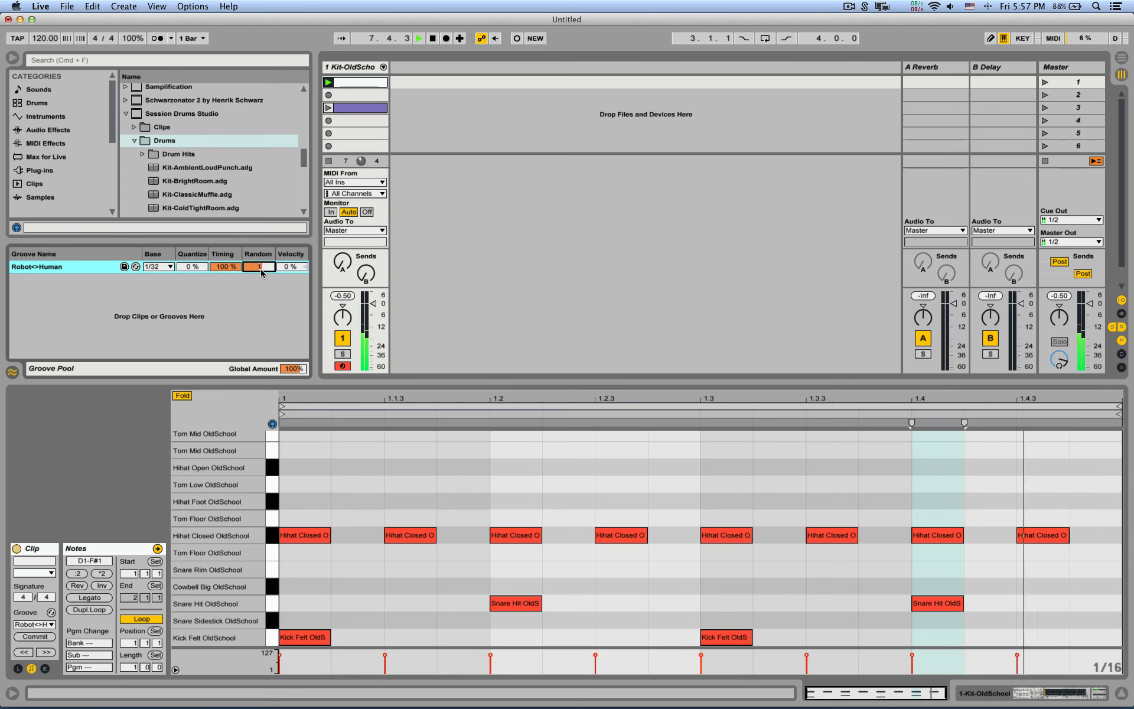
{"action": "left_click", "coordinate": [259, 266]}
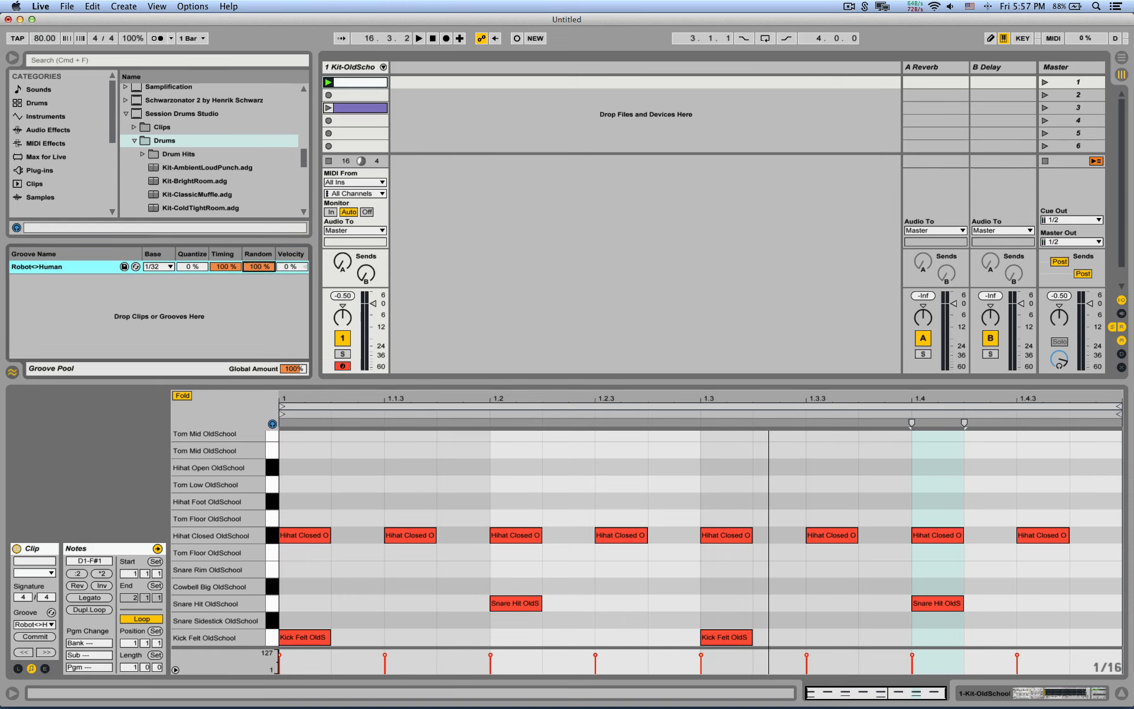
- Return Random to 0% and restart playback at 80 BPM
{"action": "left_click", "coordinate": [257, 266]}
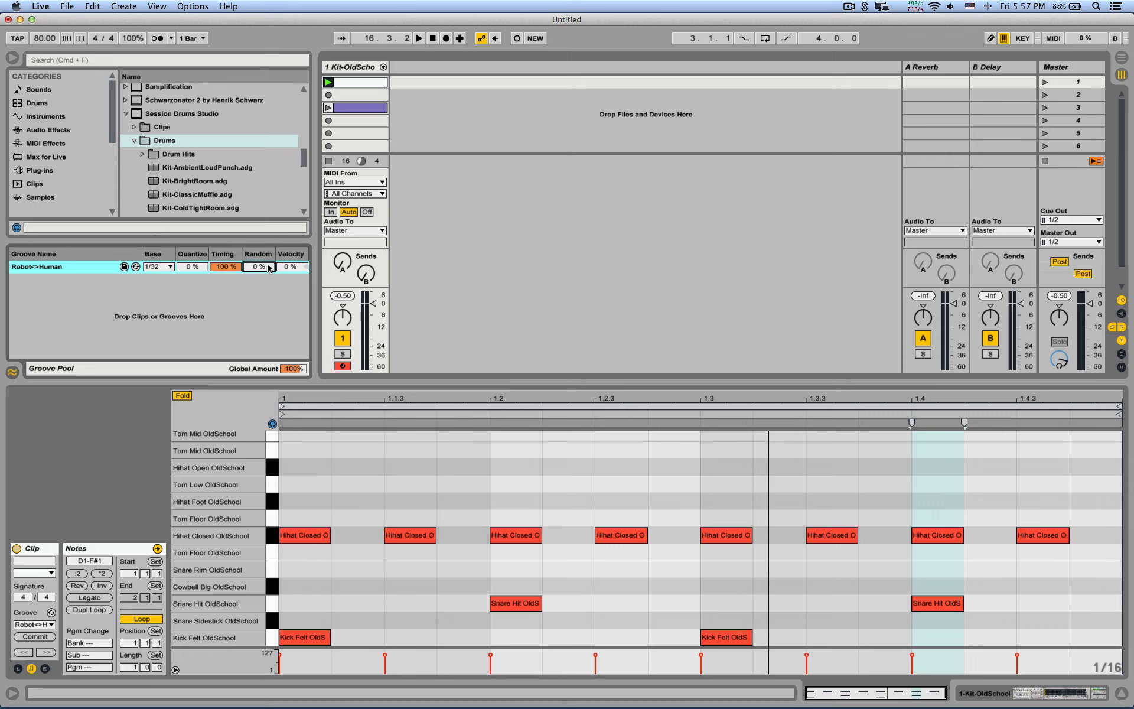
{"action": "left_click", "coordinate": [418, 38]}
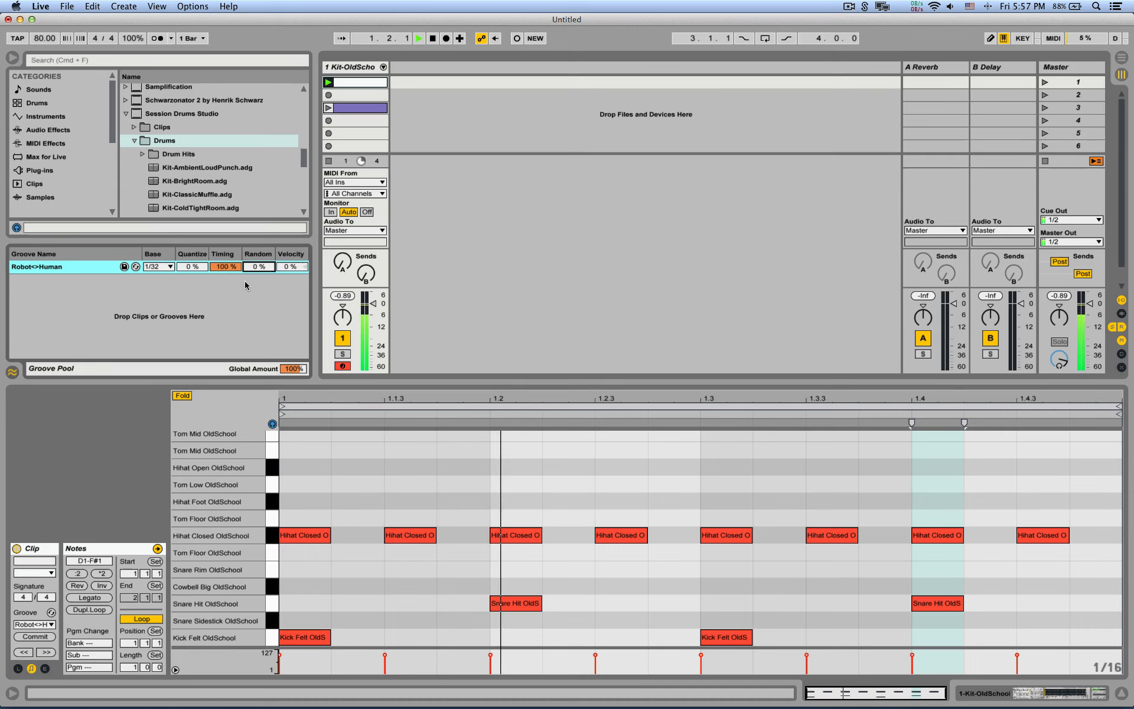